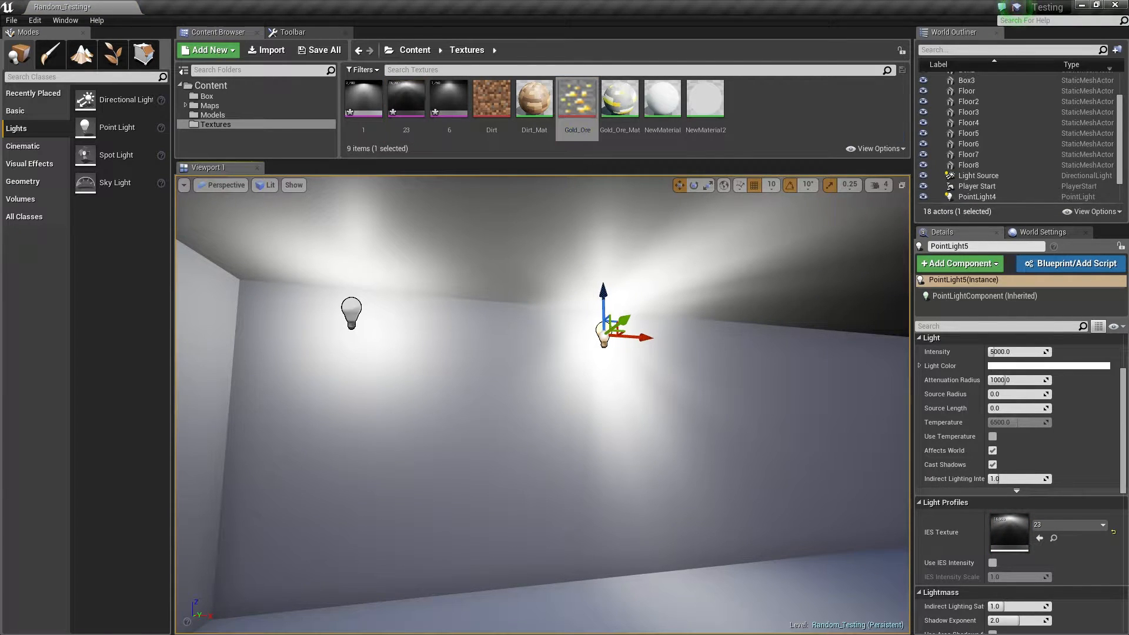
mouse_move(448, 99)
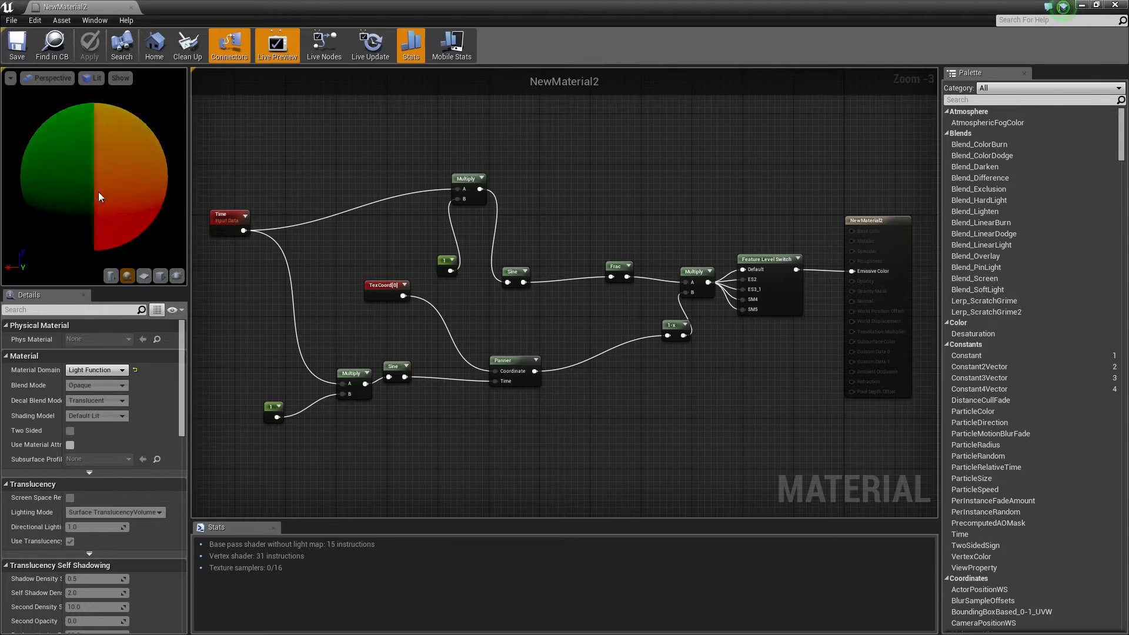
Step: Preview the NewMaterial2 light function's animated pattern on the flat plane preview mesh
left_click(144, 276)
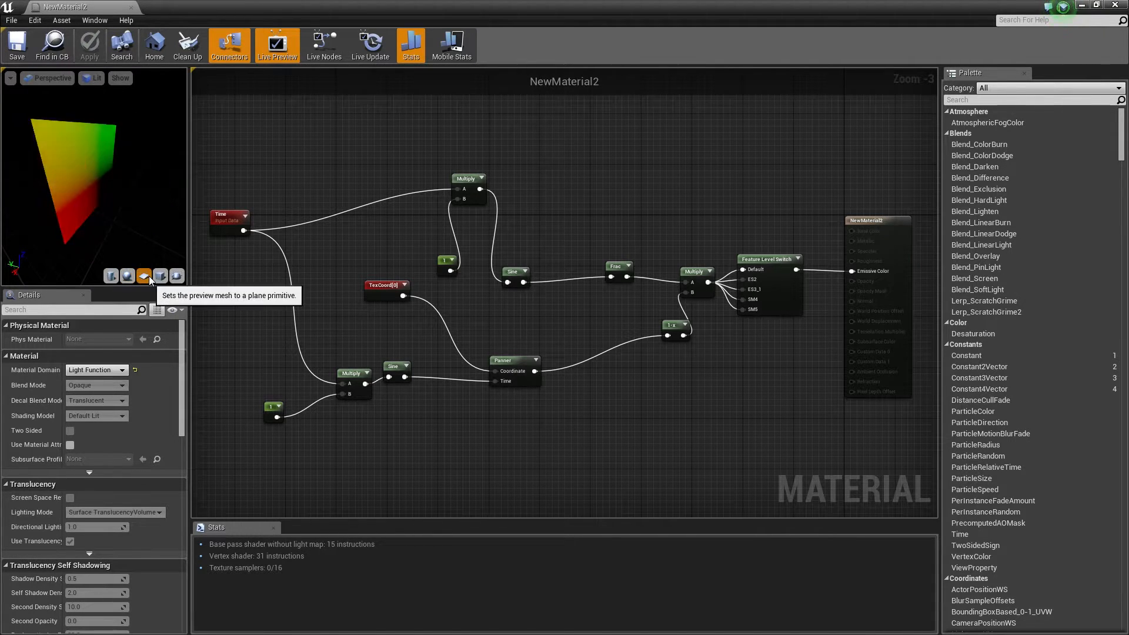
left_click(144, 275)
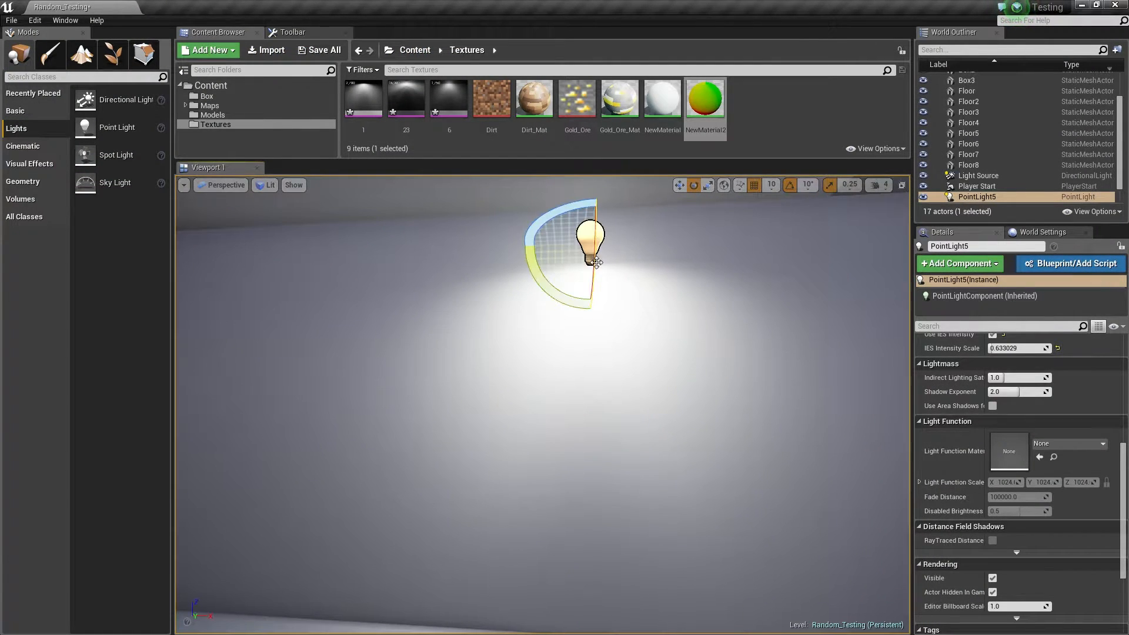
mouse_move(706, 98)
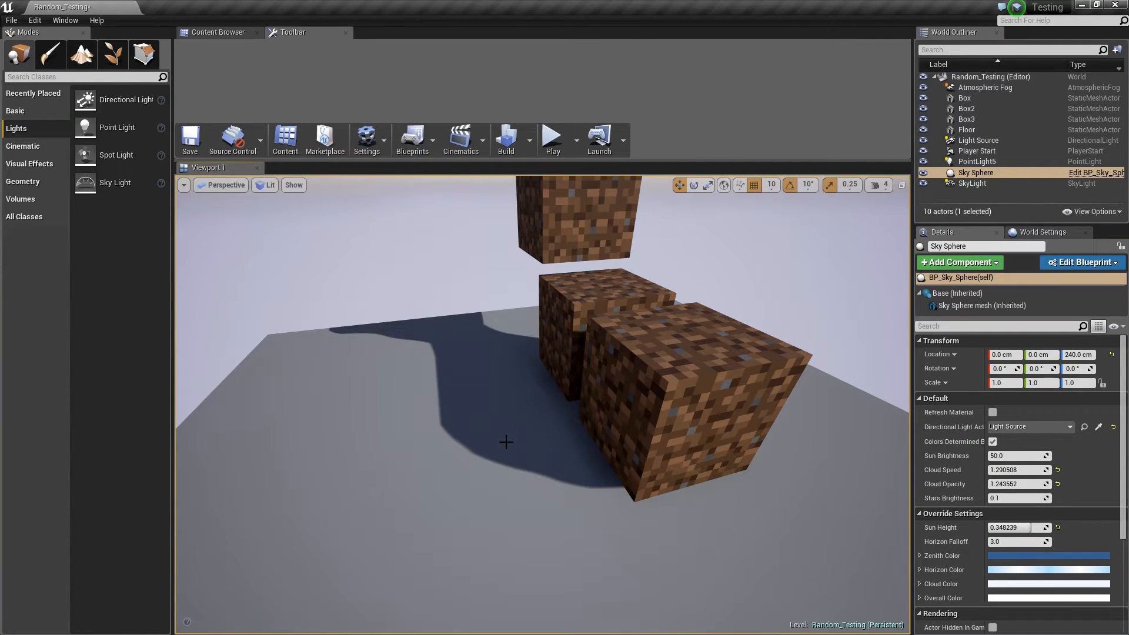
Step: Select the Floor actor beneath the dirt-textured boxes in the World Outliner
left_click(966, 129)
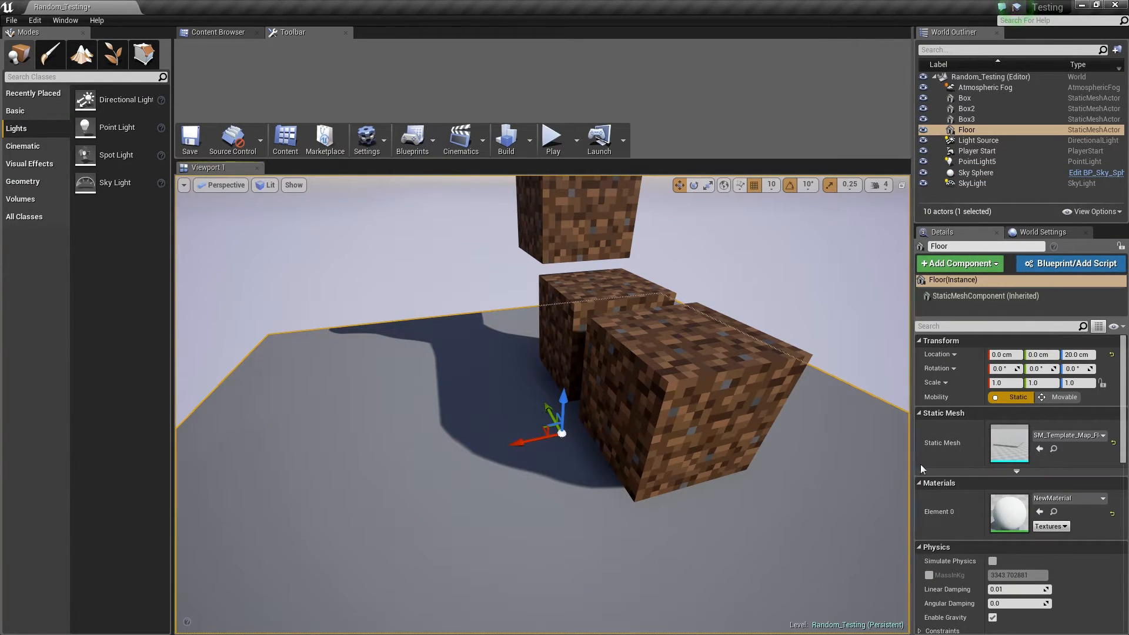
Step: Inspect the floor mesh's UV Channel 1 lightmap layout and its light map resolution of 32
double_click(1010, 442)
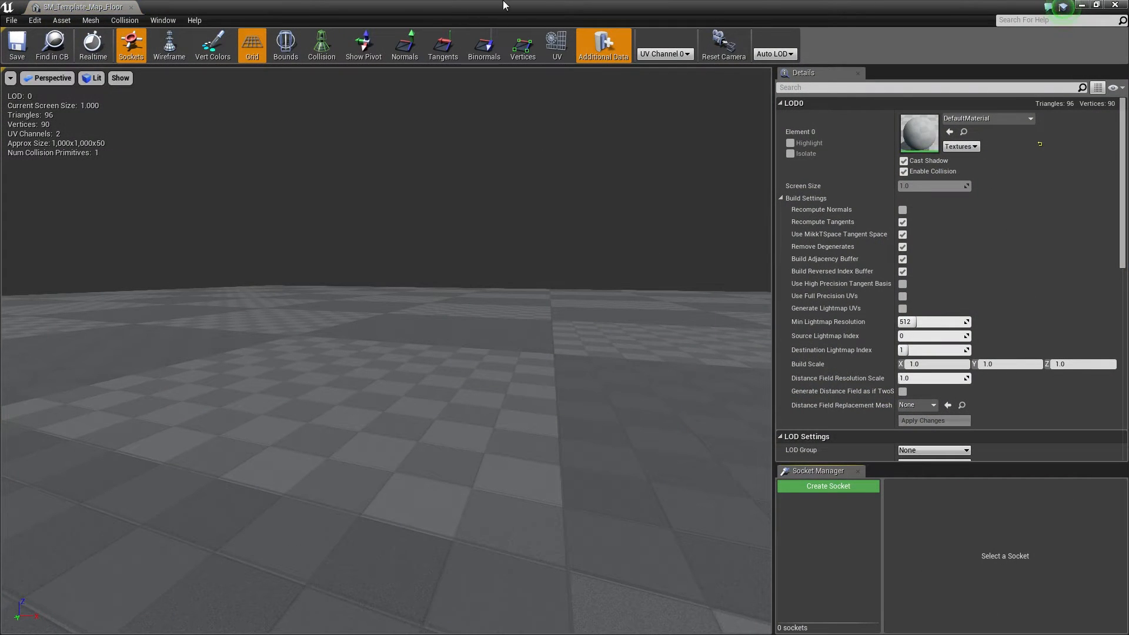
left_click(555, 45)
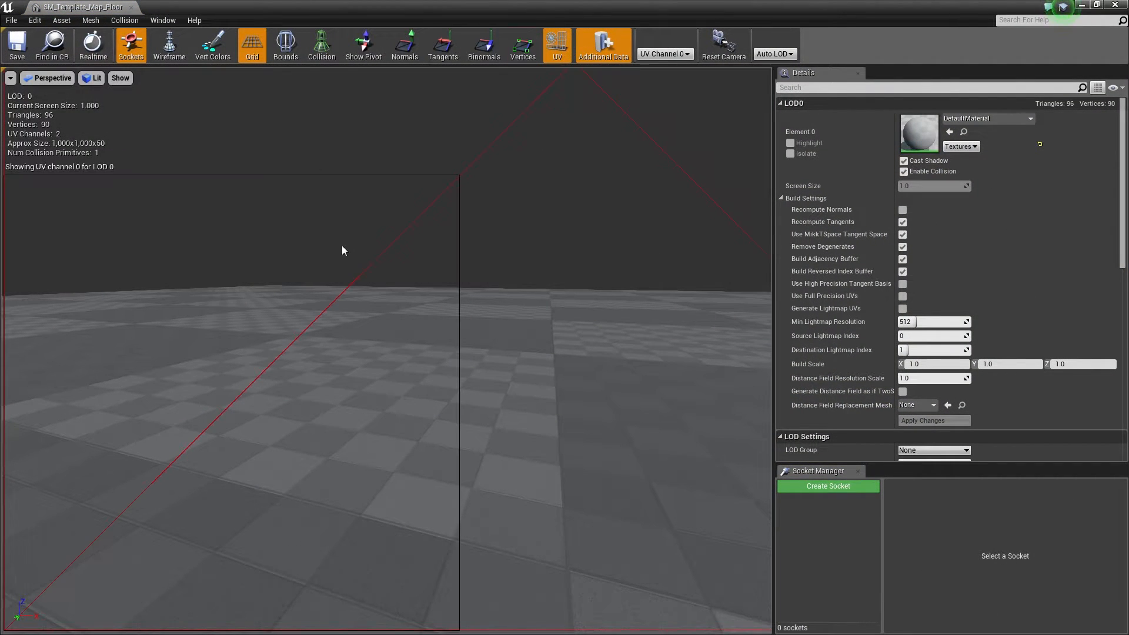
left_click(662, 54)
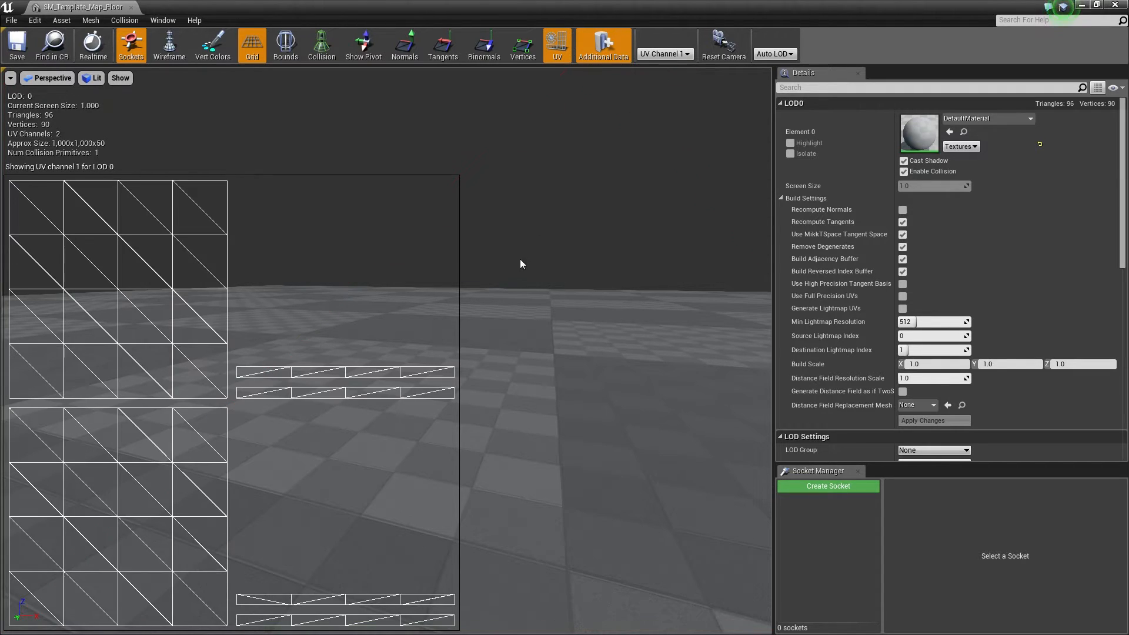
scroll("down", 3)
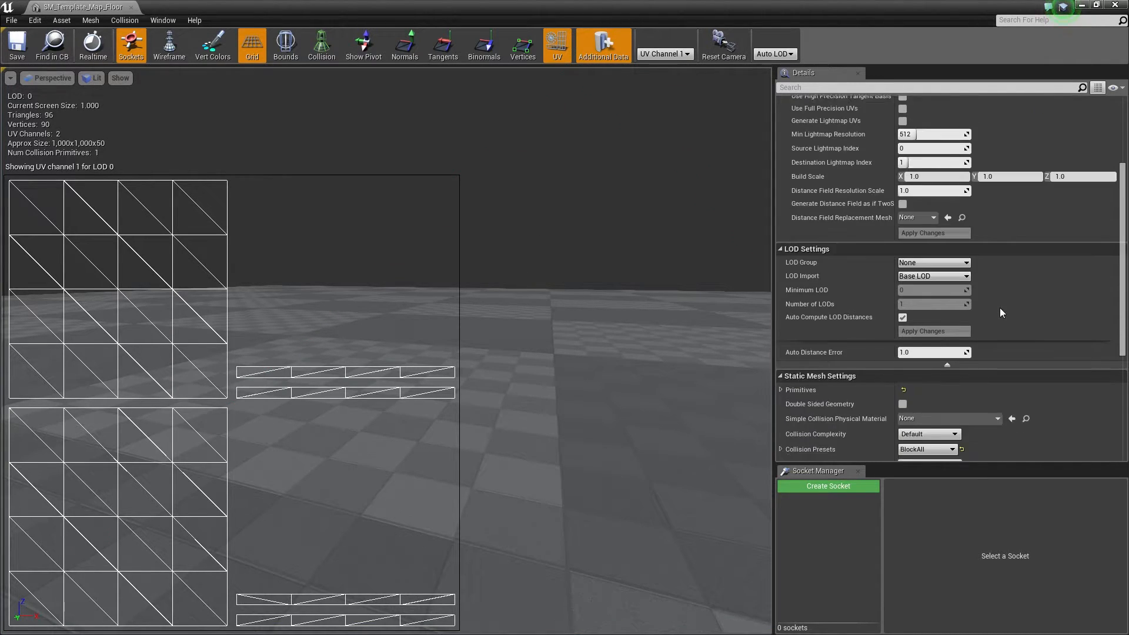
scroll("down", 3)
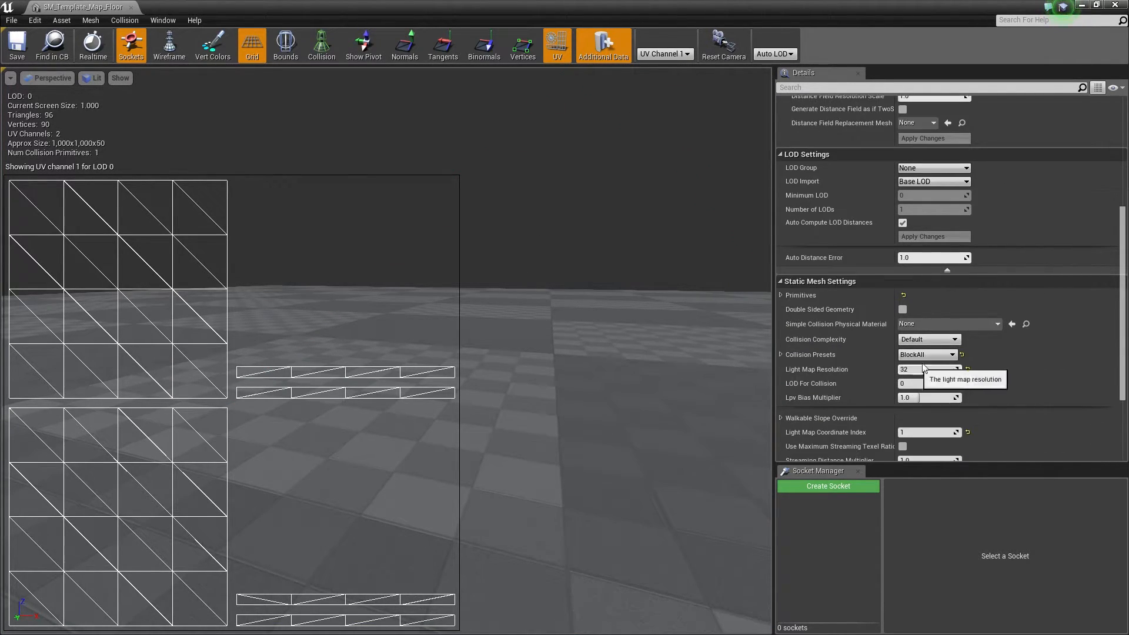
mouse_move(965, 383)
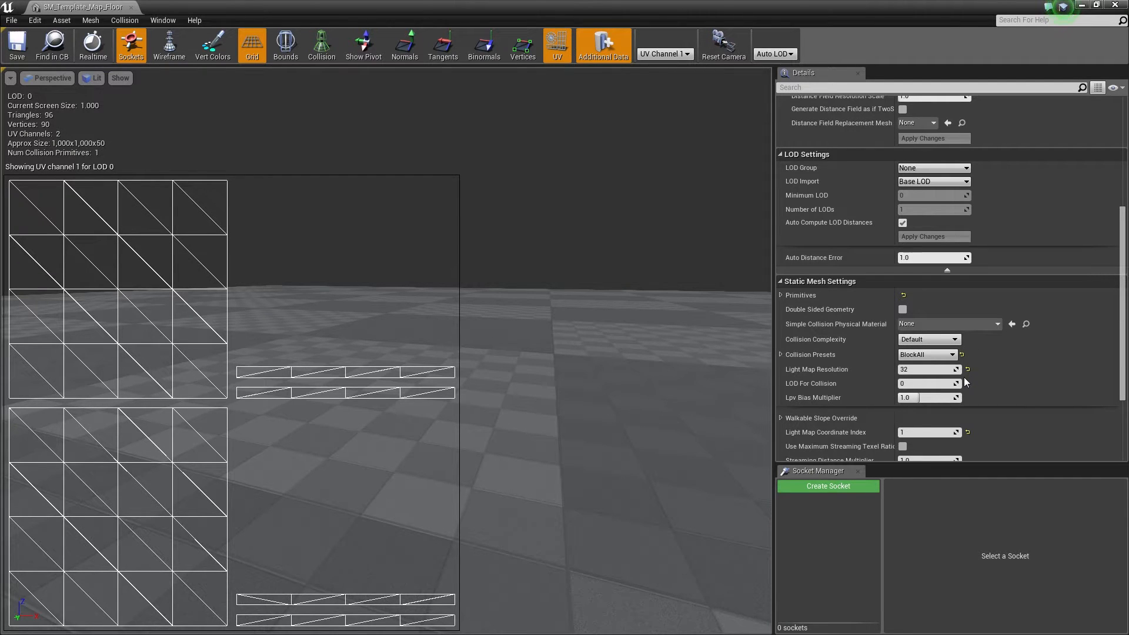
scroll("down", 3)
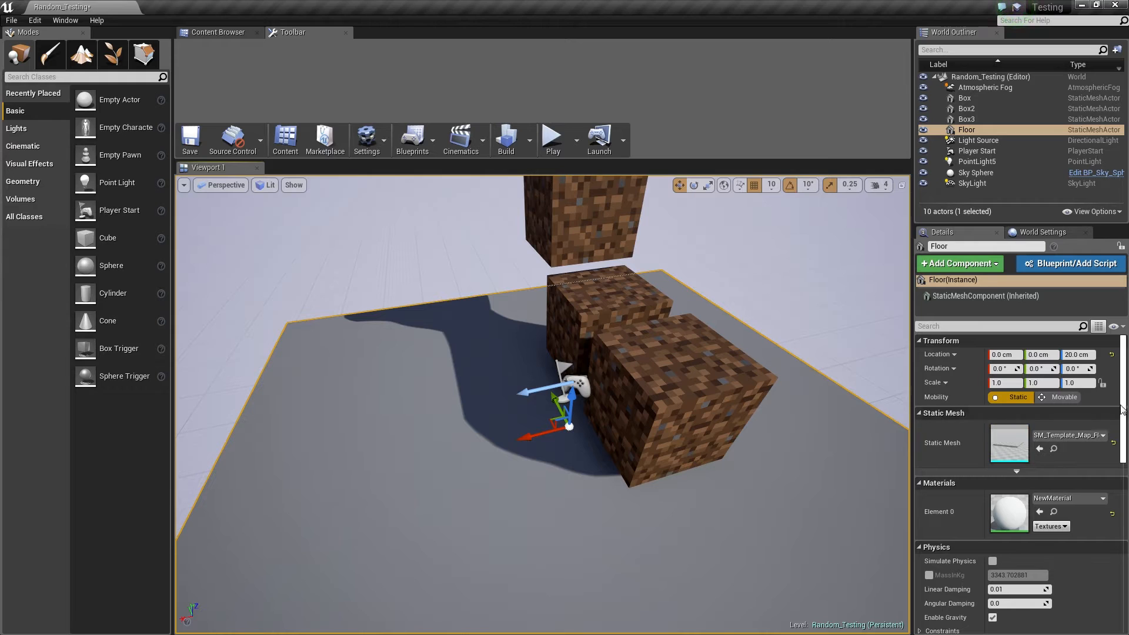
Step: Enable Overridden Light Map Res on the Floor and enter 512
scroll("down", 3)
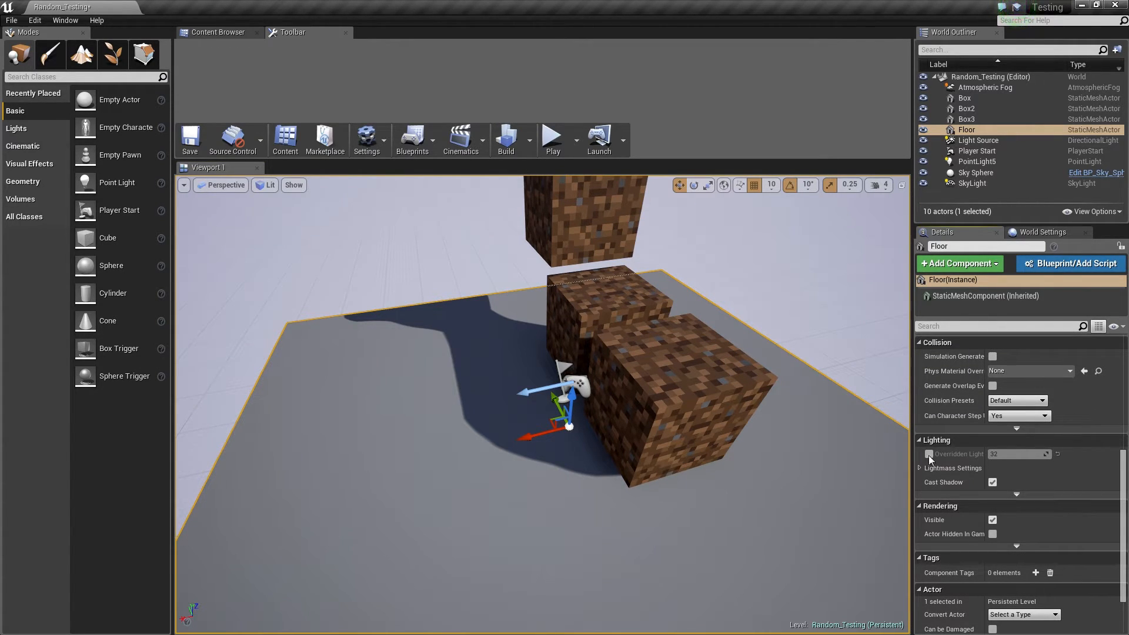
left_click(930, 455)
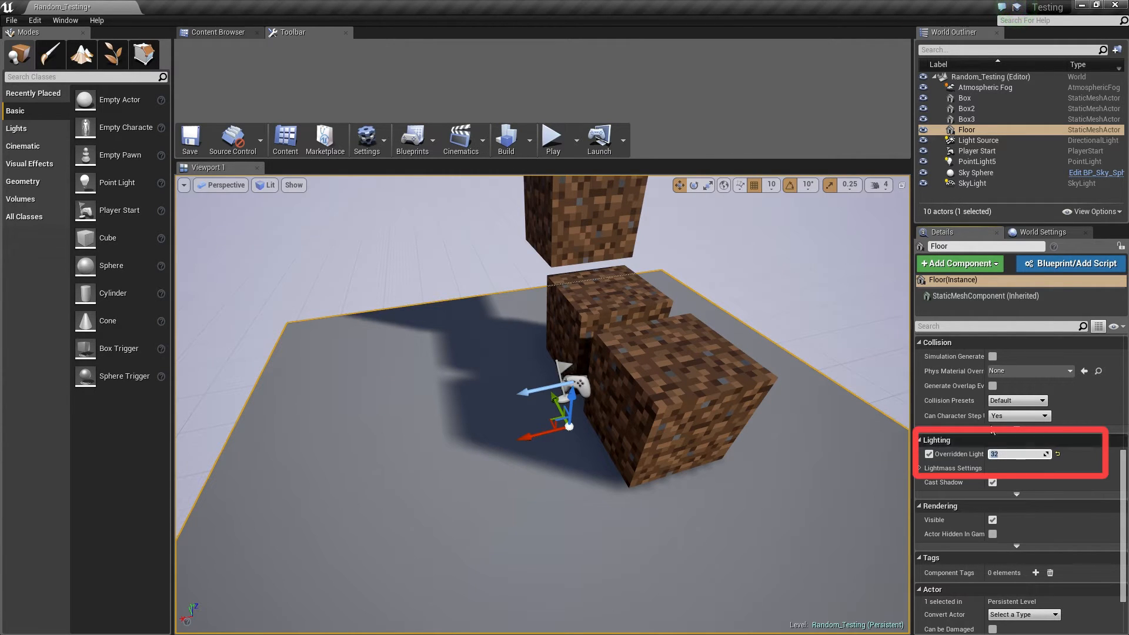
type("512")
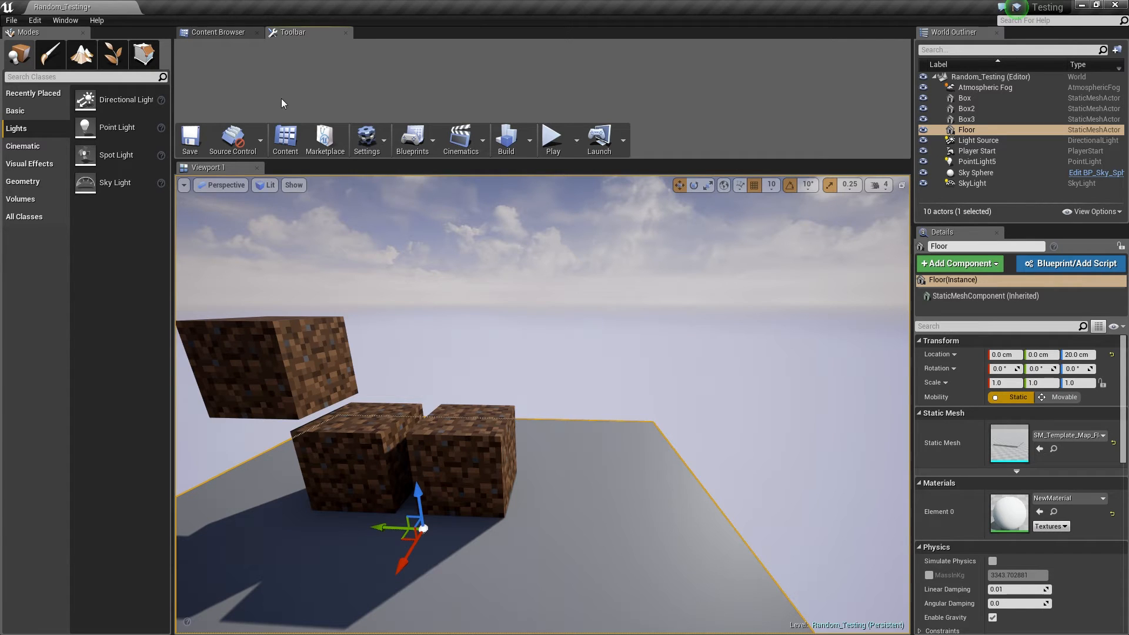
Step: Set Num Indirect Lighting Bounces to 100 under World Settings Lightmass Settings
left_click(65, 20)
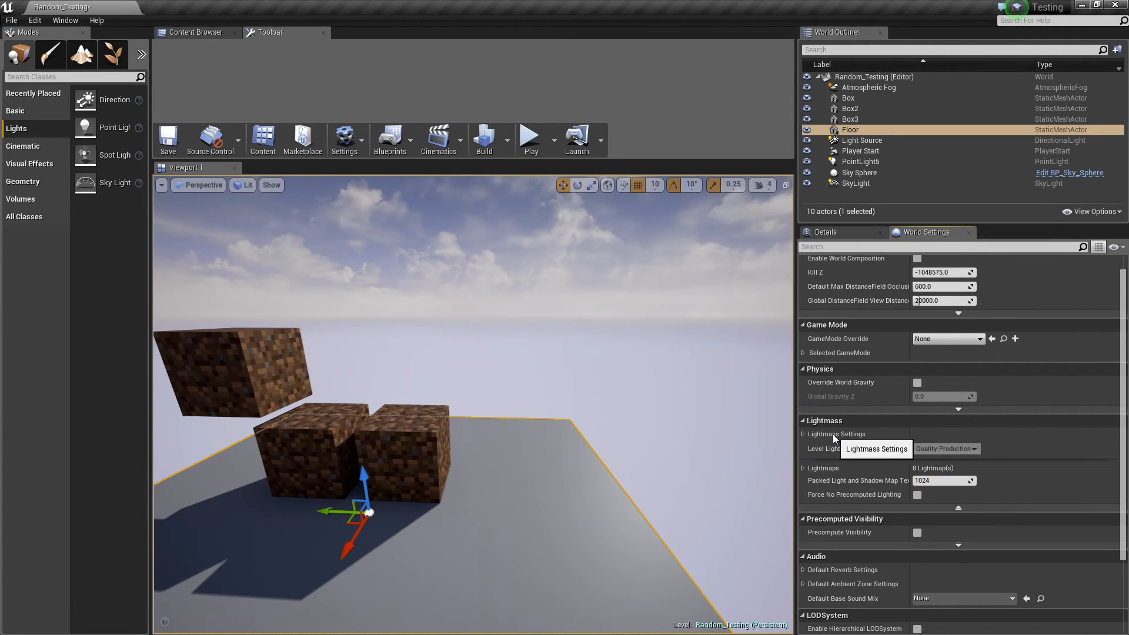
left_click(836, 433)
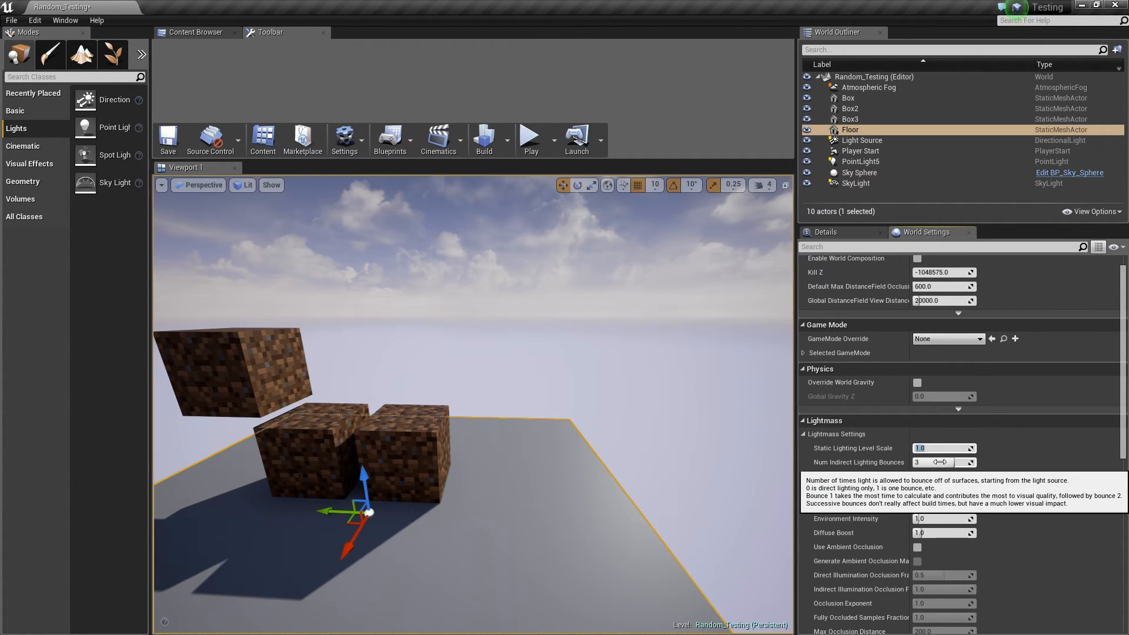
type("100")
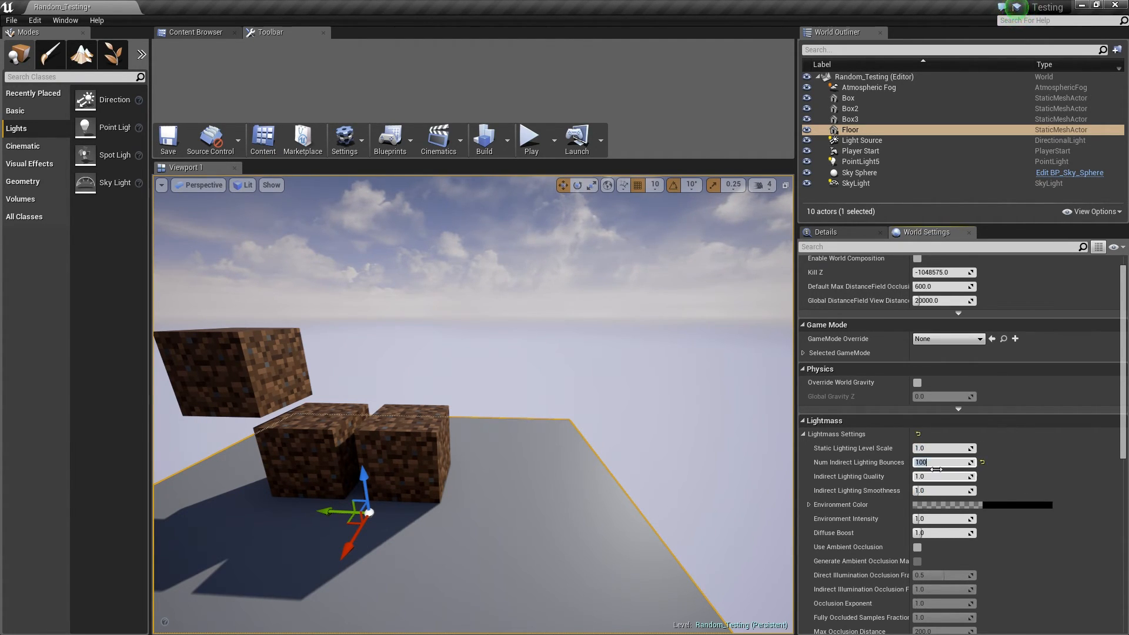